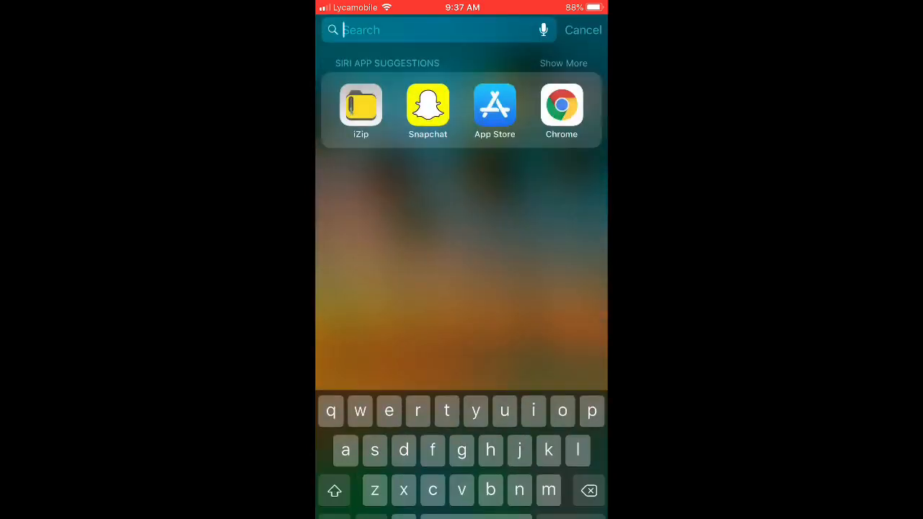
- Download the Pump wave drumkit-1 zip from MediaFire in the browser and hand it to iZip
click(582, 29)
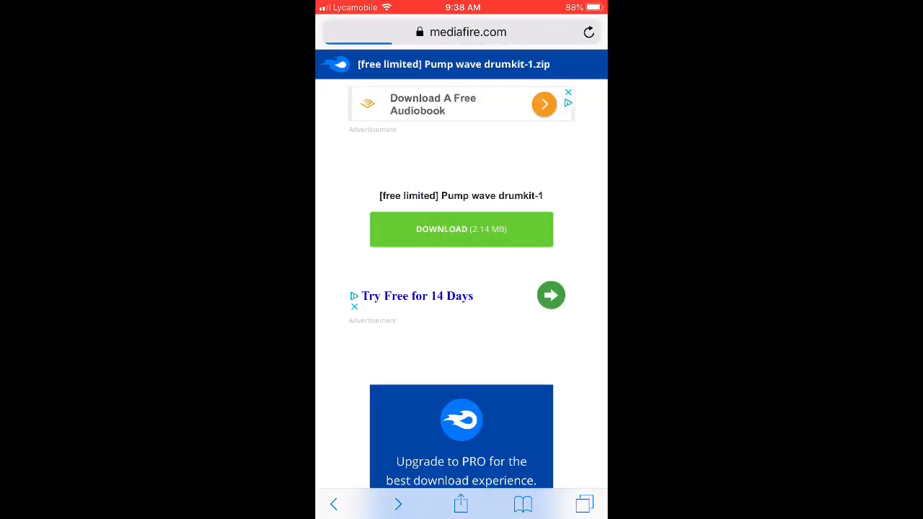
click(461, 229)
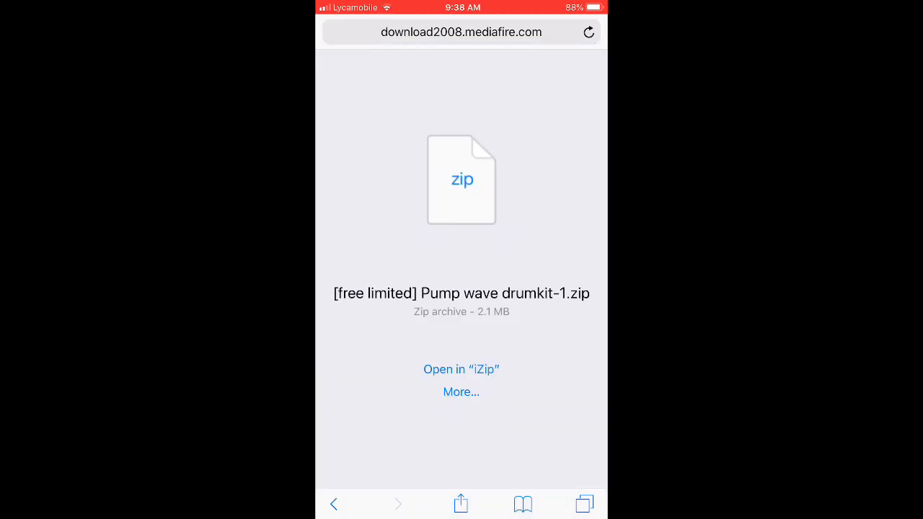
click(462, 369)
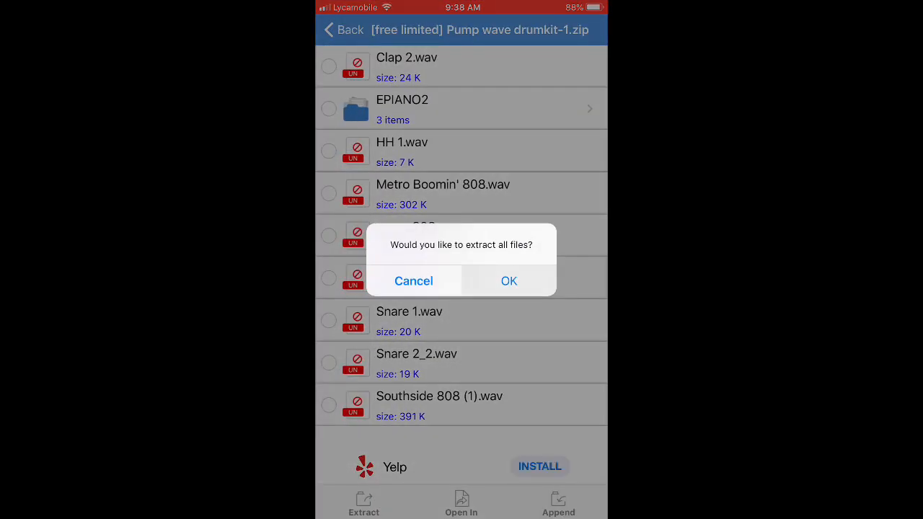
- Extract every file from the drum kit archive and select the eight WAV drum sounds
click(508, 280)
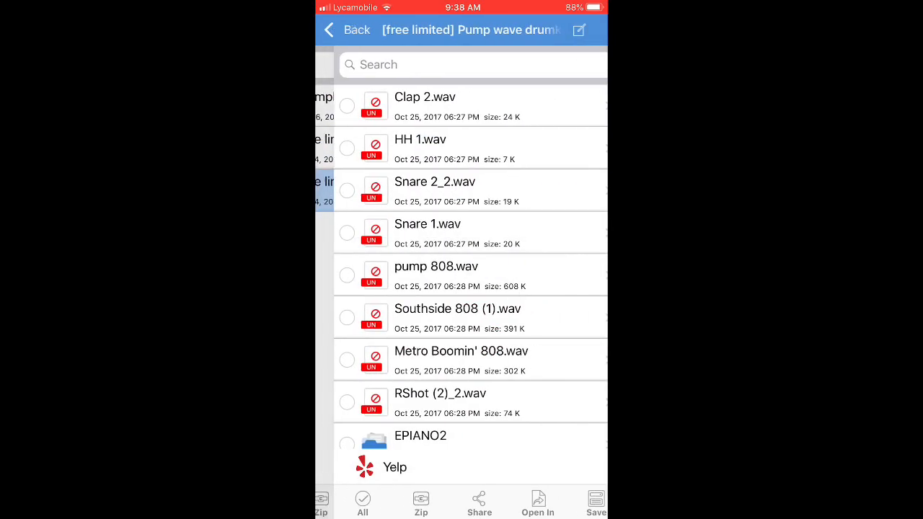
click(361, 502)
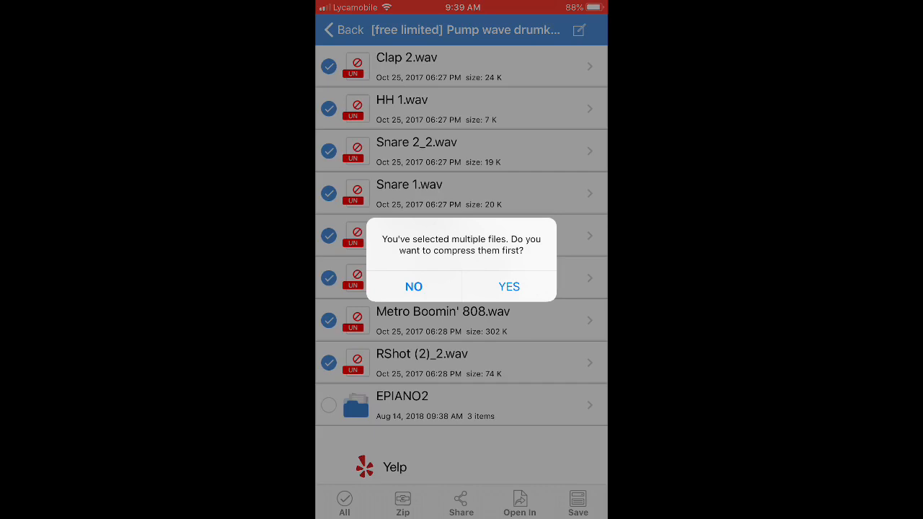
- Send the WAVs uncompressed to Files, choosing On My iPhone > GarageBand > GarageBand File Transfer
click(412, 286)
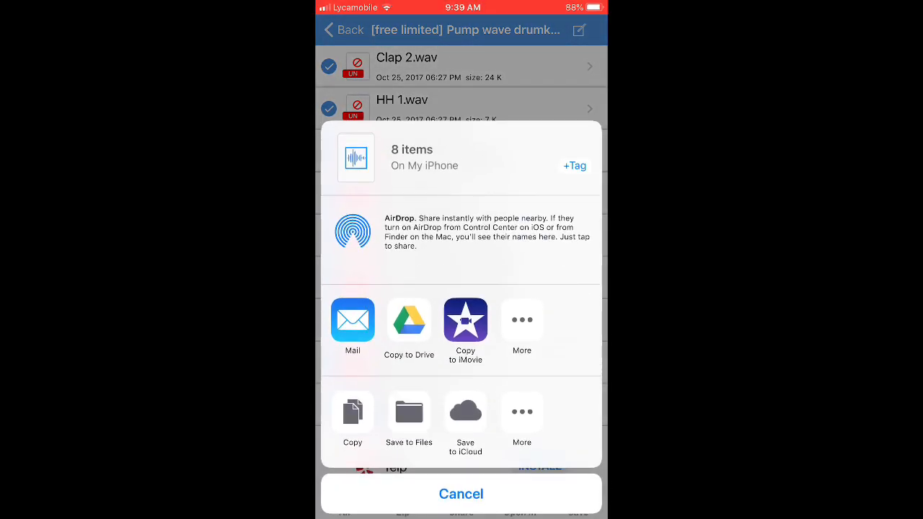
click(410, 413)
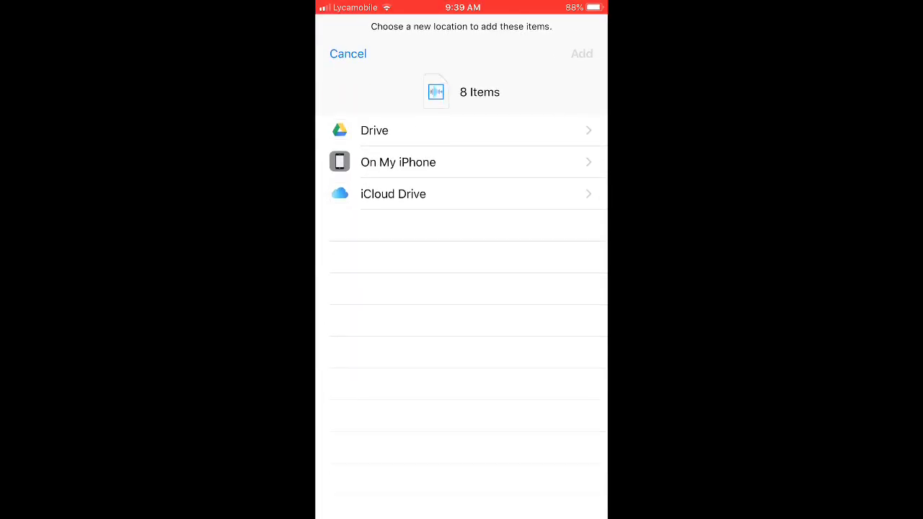
click(398, 161)
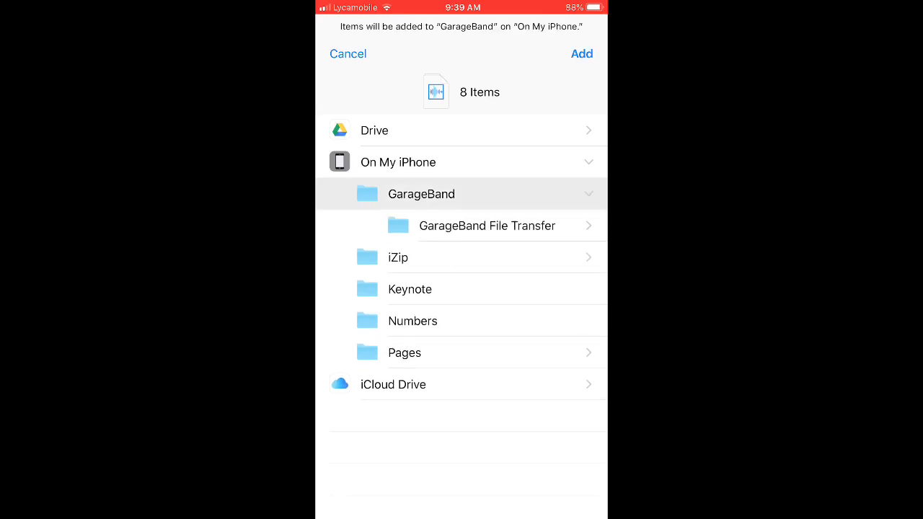
click(487, 225)
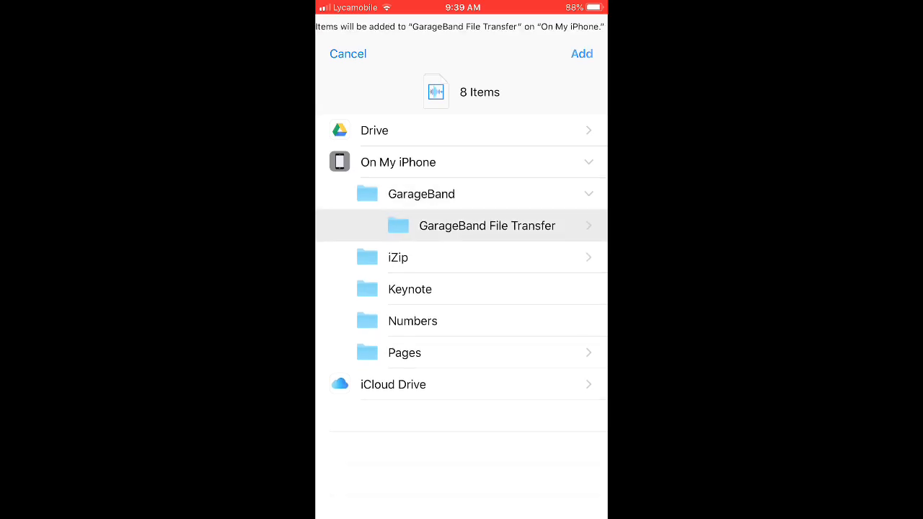